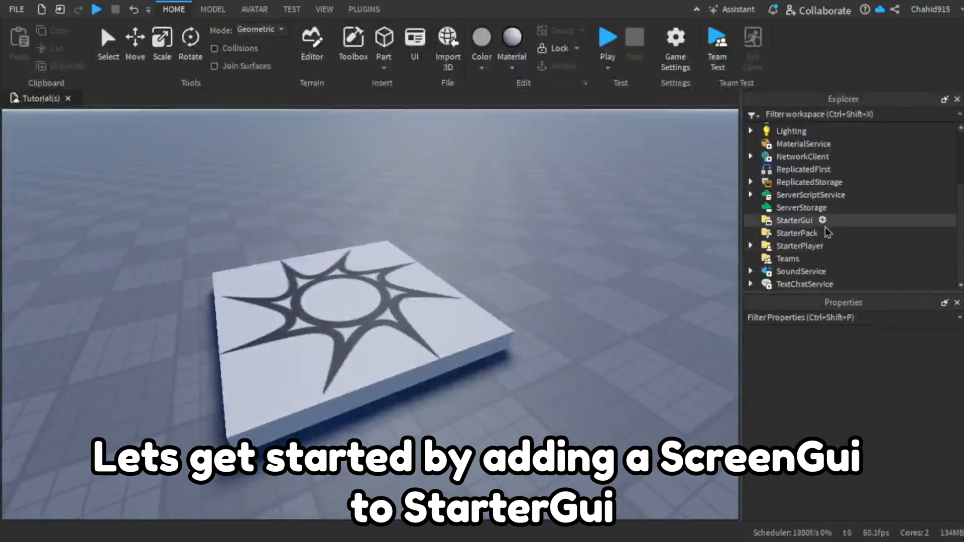
# Insert a ScreenGui into StarterGui and rename it Example
pyautogui.click(794, 220)
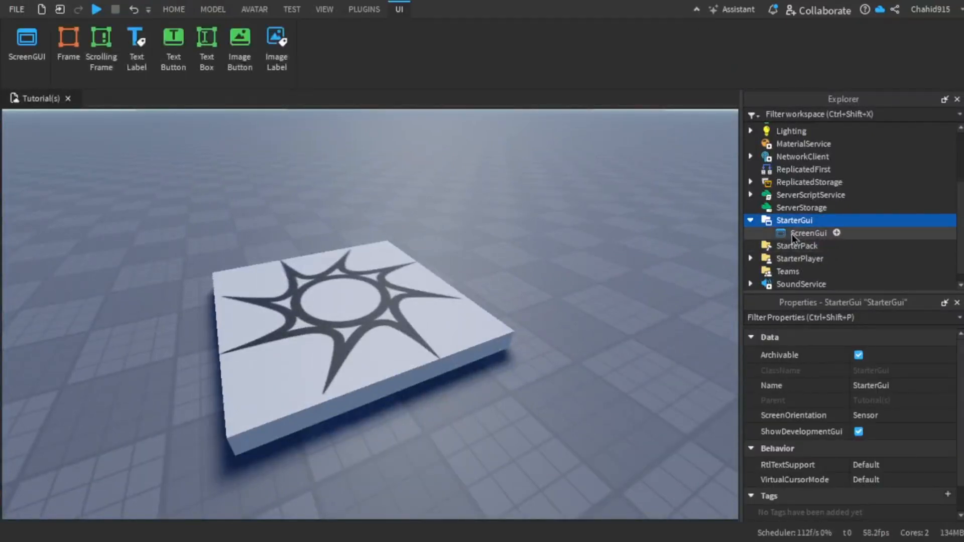
pyautogui.click(808, 233)
pyautogui.write('Example')
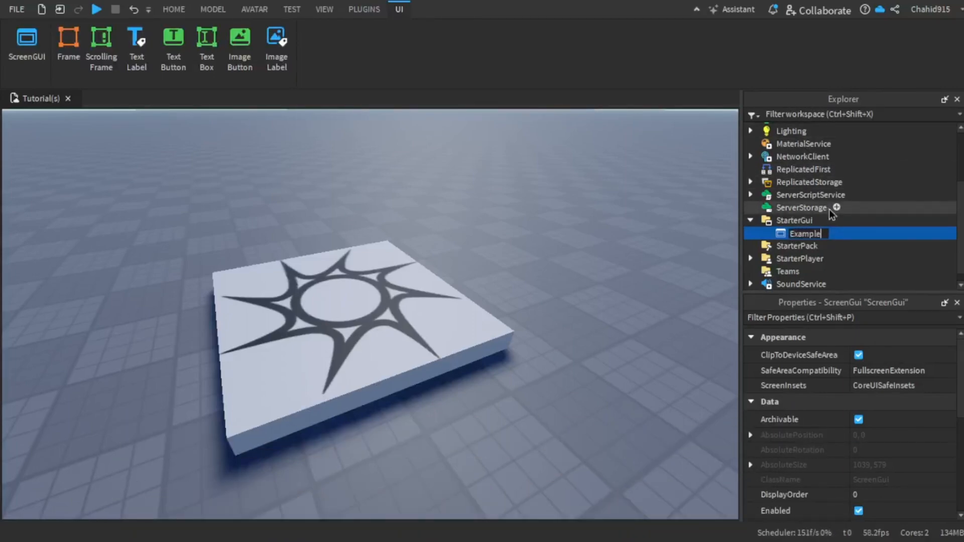
pyautogui.press('Return')
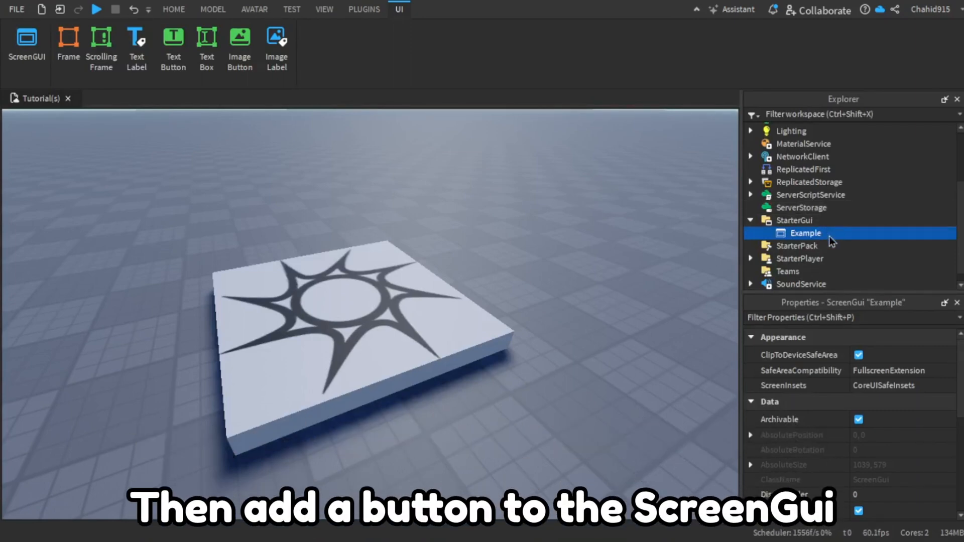
# Insert a TextButton into the Example ScreenGui from the UI tab
pyautogui.click(173, 48)
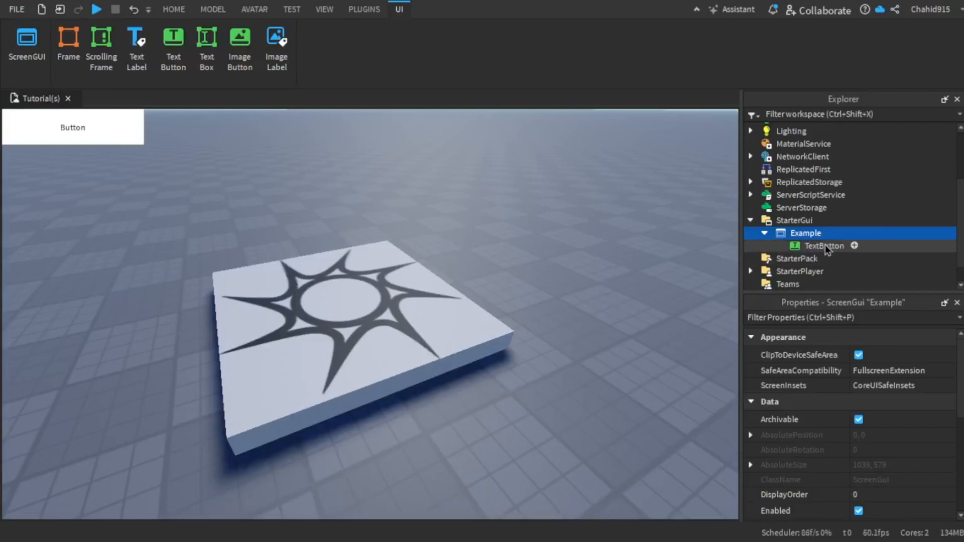
pyautogui.click(824, 246)
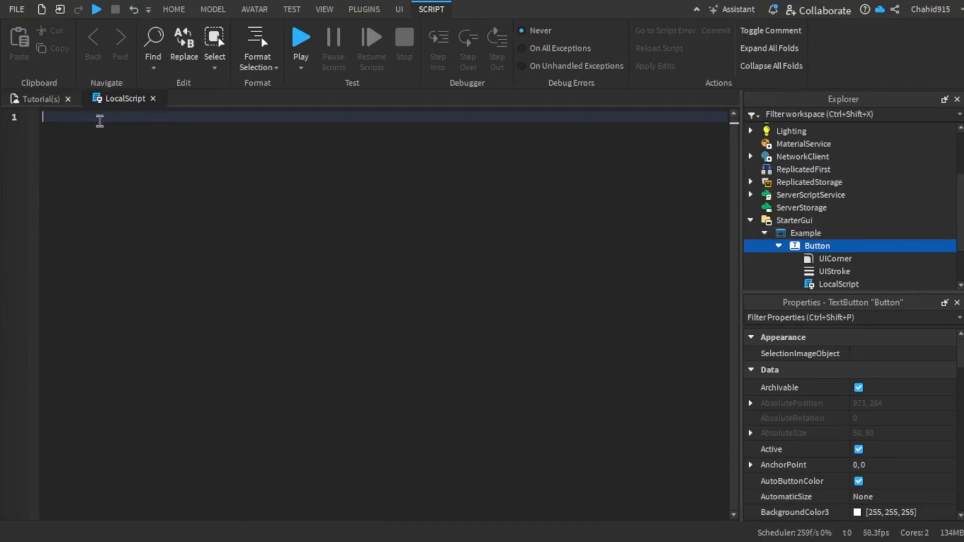
# Write 'local ProductID =' and 'local Player = game.Players.LocalPlayer' in the script
pyautogui.click(839, 284)
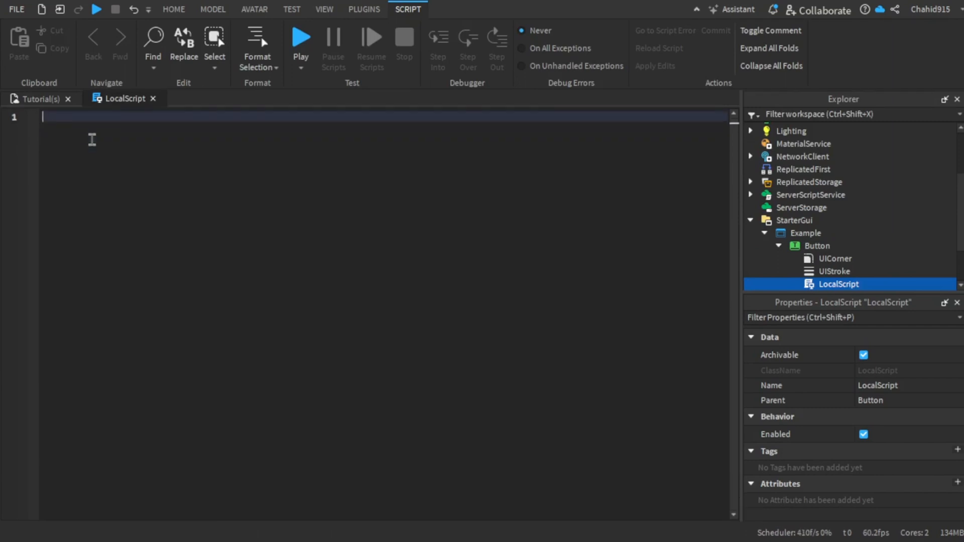
pyautogui.write('local')
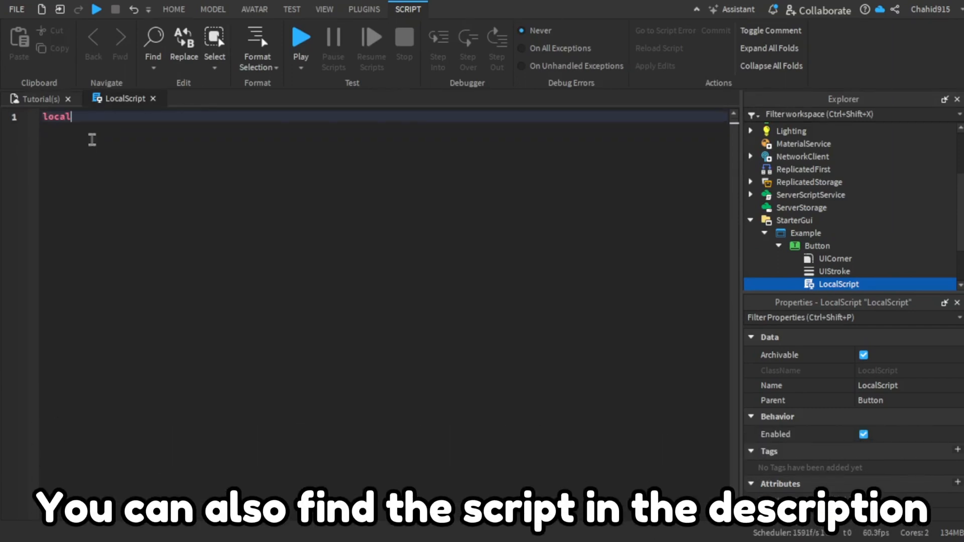
pyautogui.write('ProductID =')
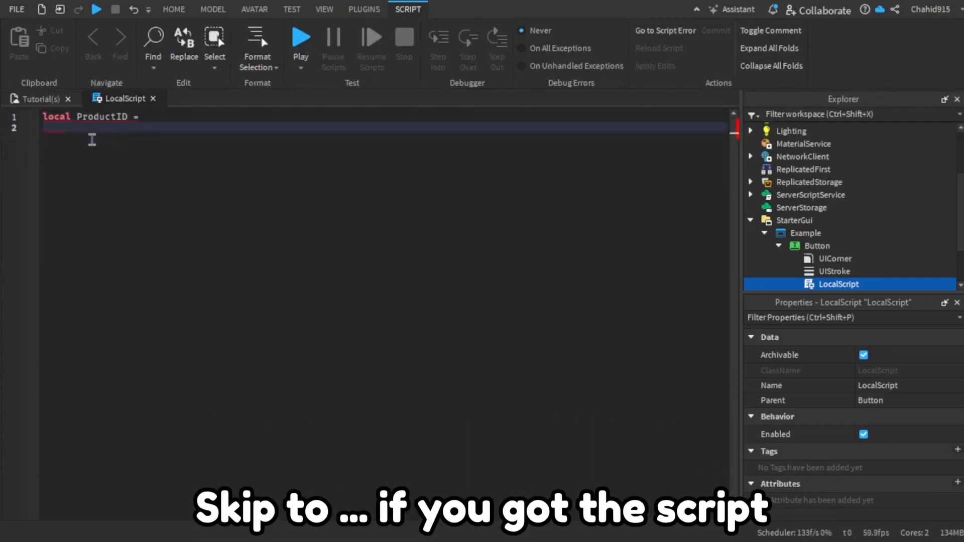
pyautogui.write('loca')
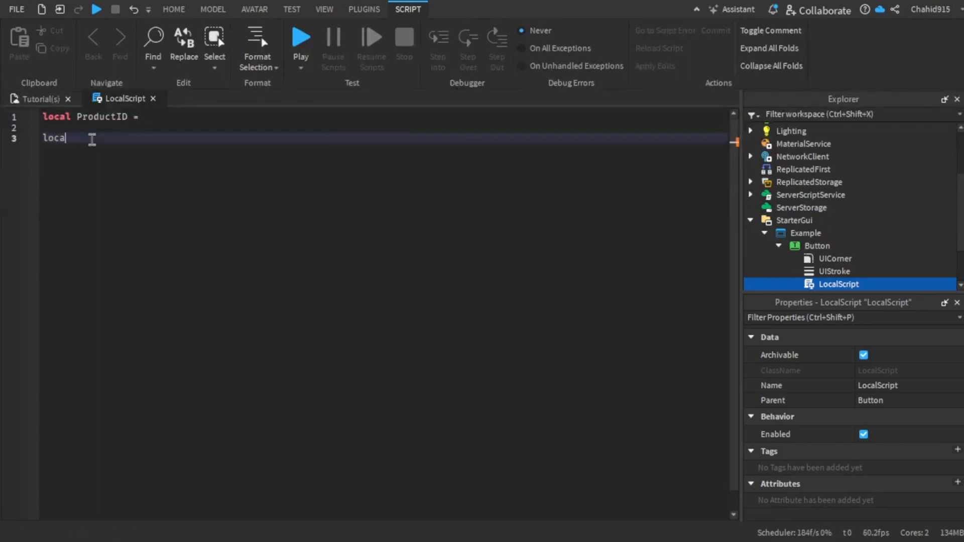
pyautogui.write('P')
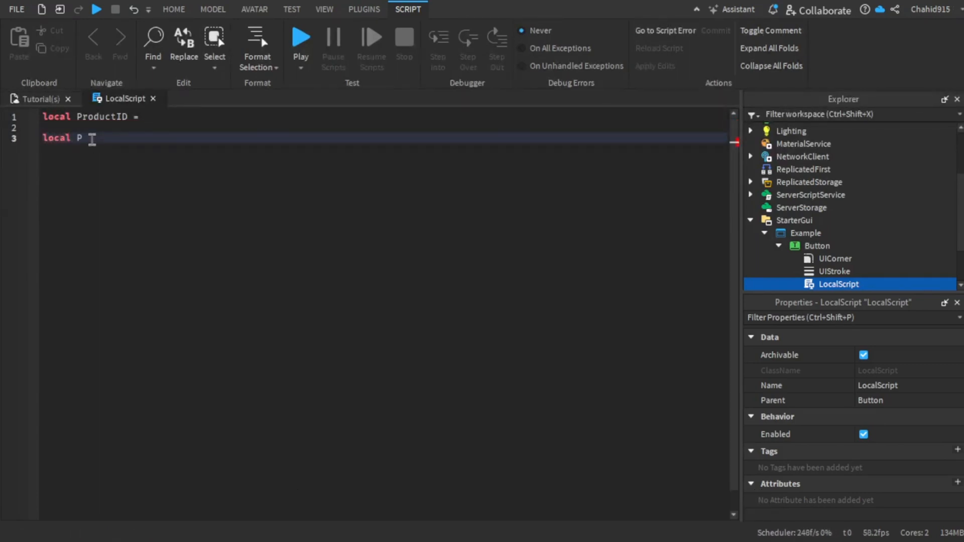
pyautogui.write('layer = ga')
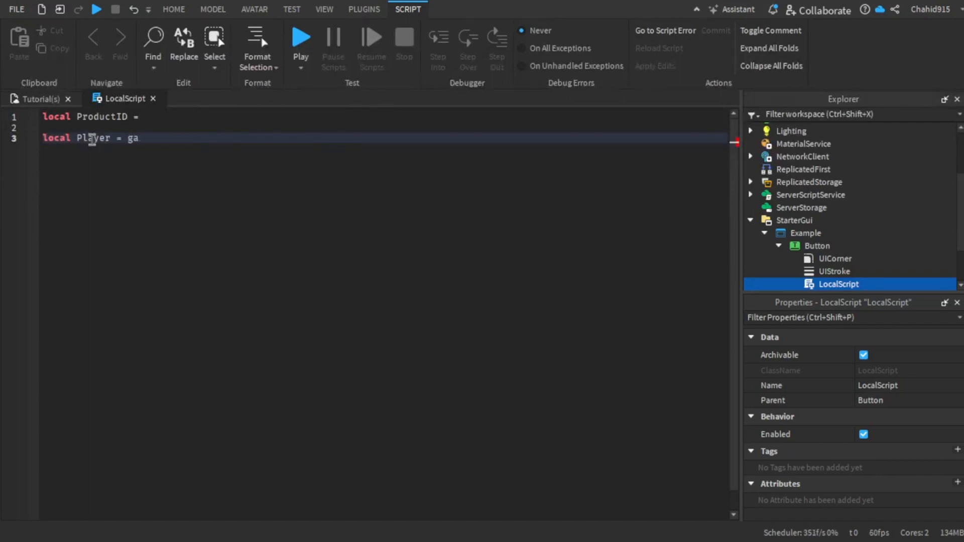
pyautogui.write('me.players.LocalPlayer')
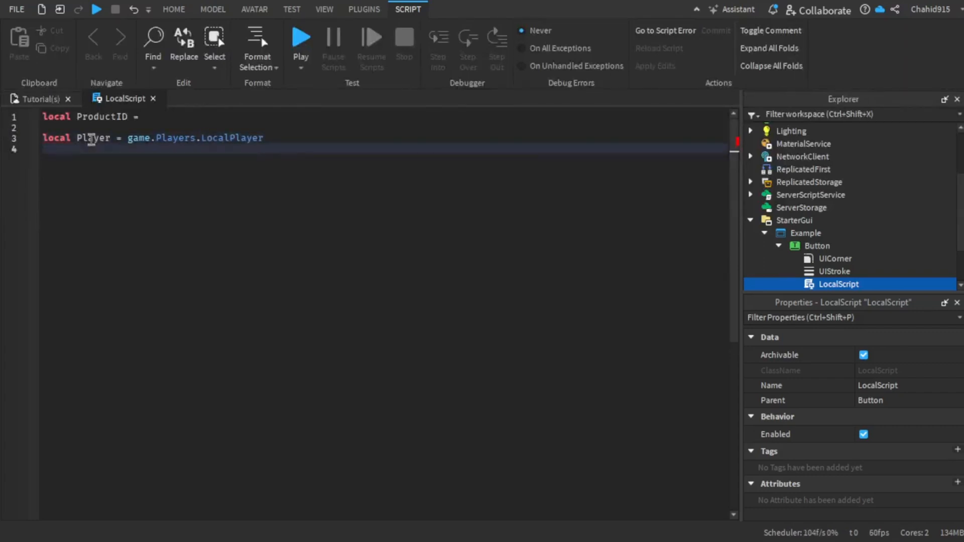
pyautogui.write('local')
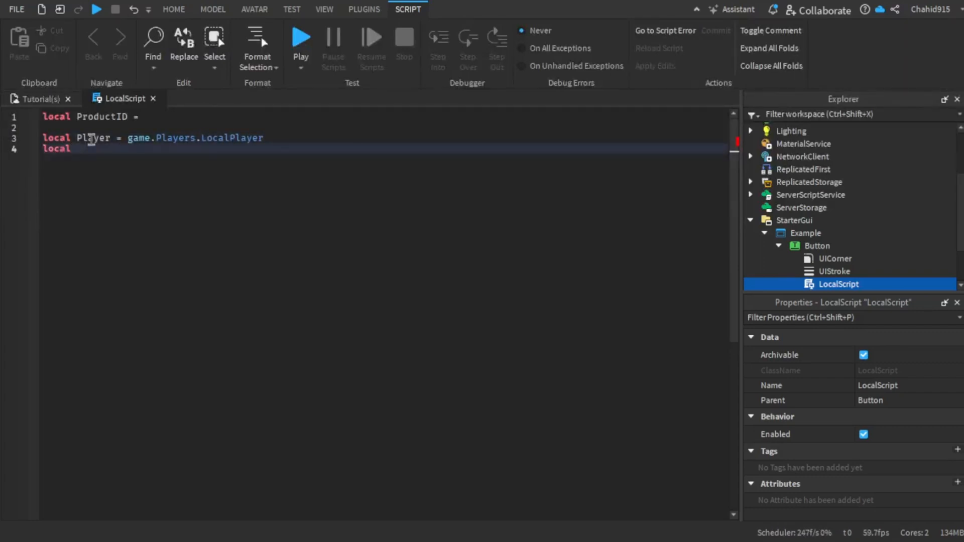
# Add 'local MarketplaceService = game:GetService("MarketplaceService")' to the script
pyautogui.write('Marketplace')
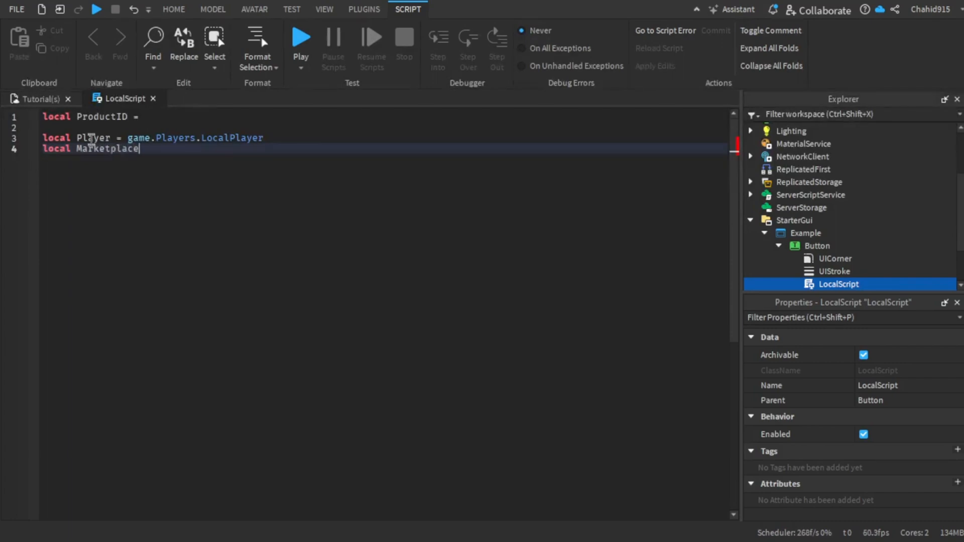
pyautogui.write('Service')
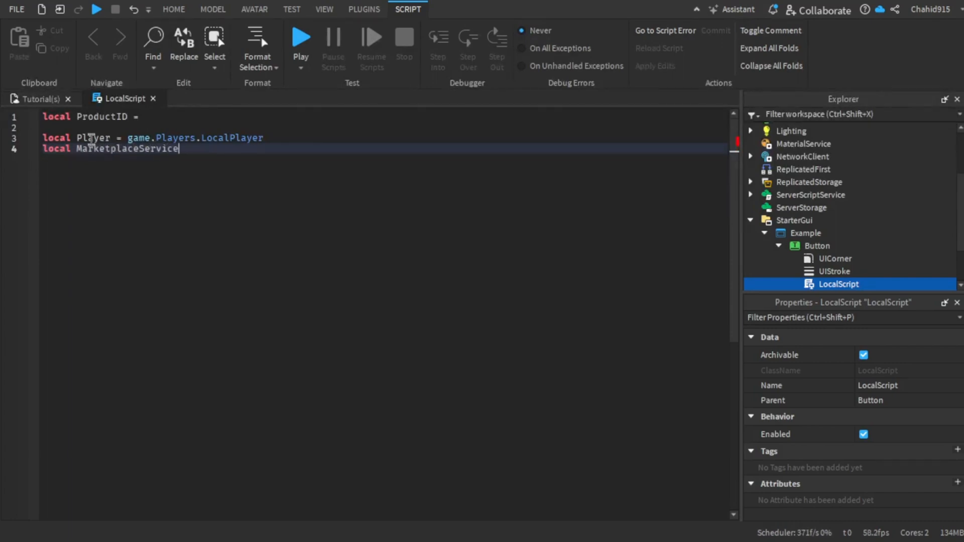
pyautogui.write('= game')
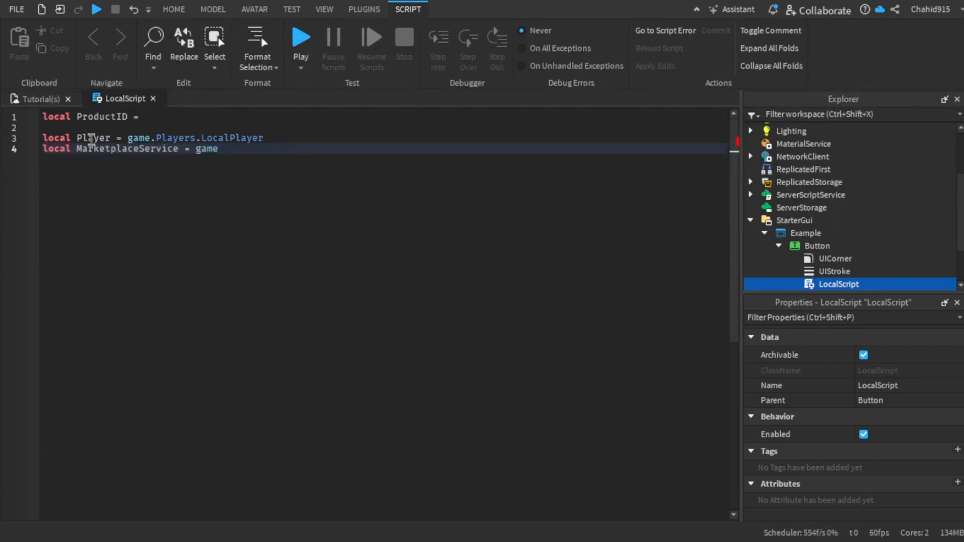
pyautogui.write(':get')
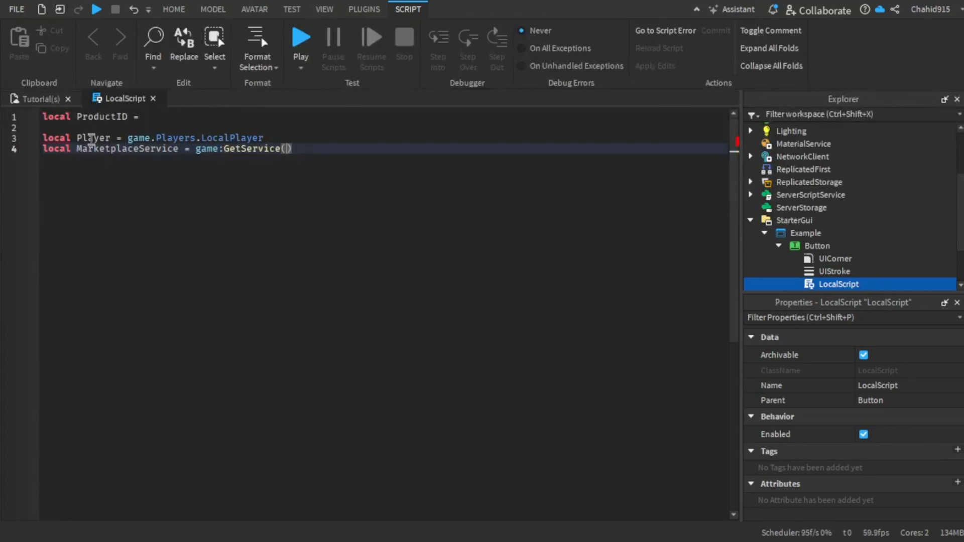
pyautogui.write('"mar"')
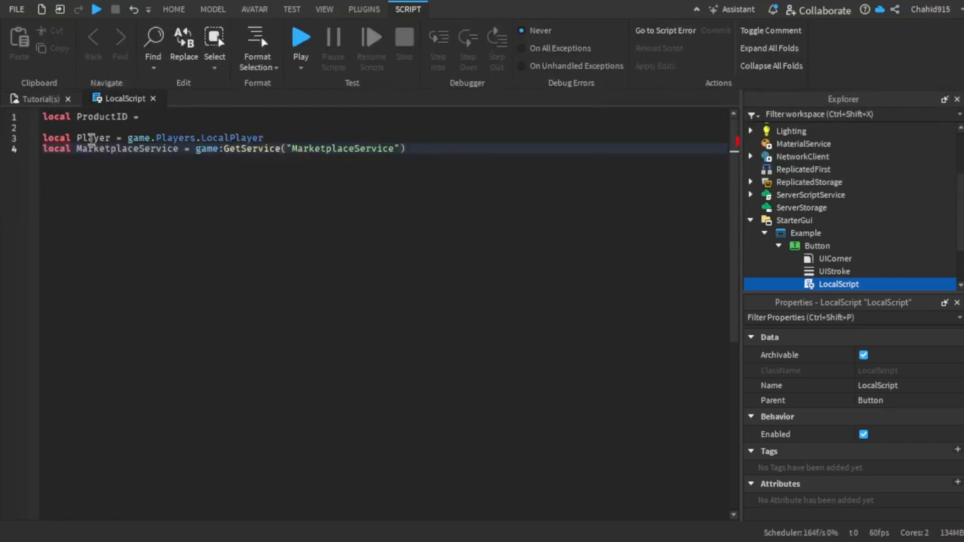
# Connect a function to script.Parent.MouseButton1Click
pyautogui.write('script.Parent')
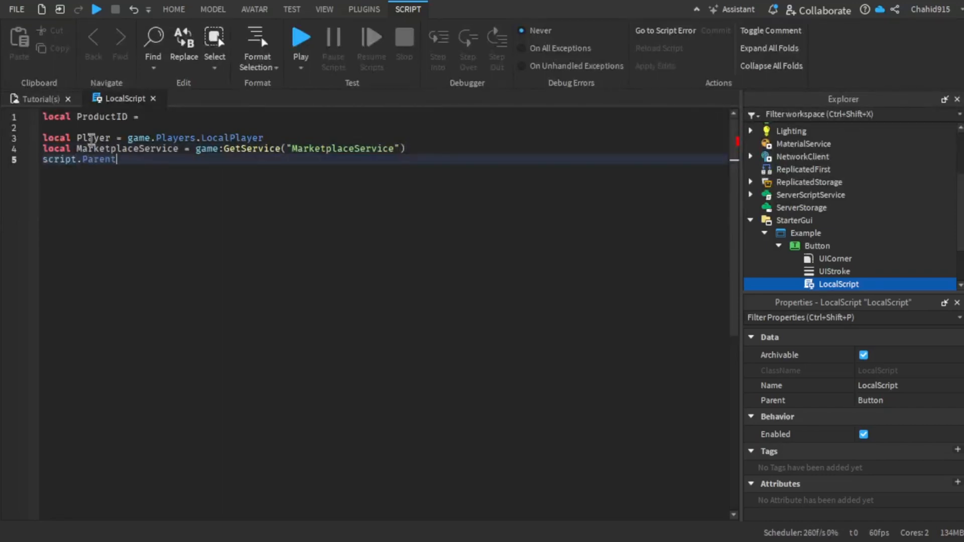
pyautogui.write('.MouseButton1Click')
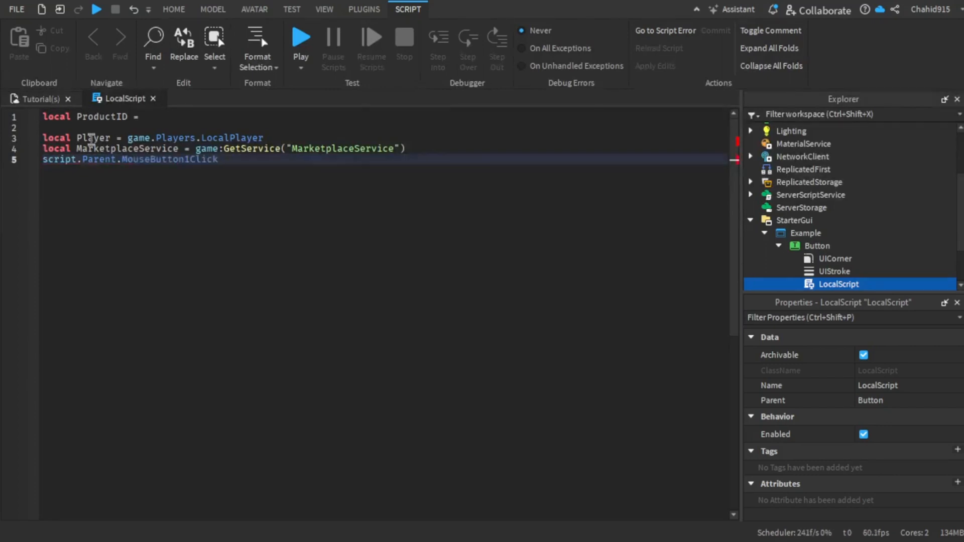
pyautogui.write(':co')
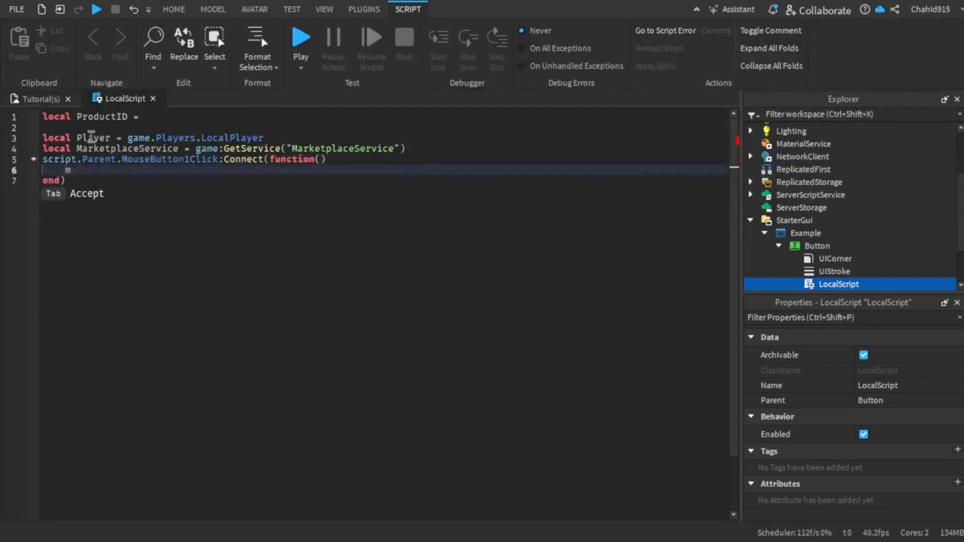
# Call MarketplaceService:PromptGamePassPurchase(Player, ProductID) inside the click function
pyautogui.write('MarketplaceService:p')
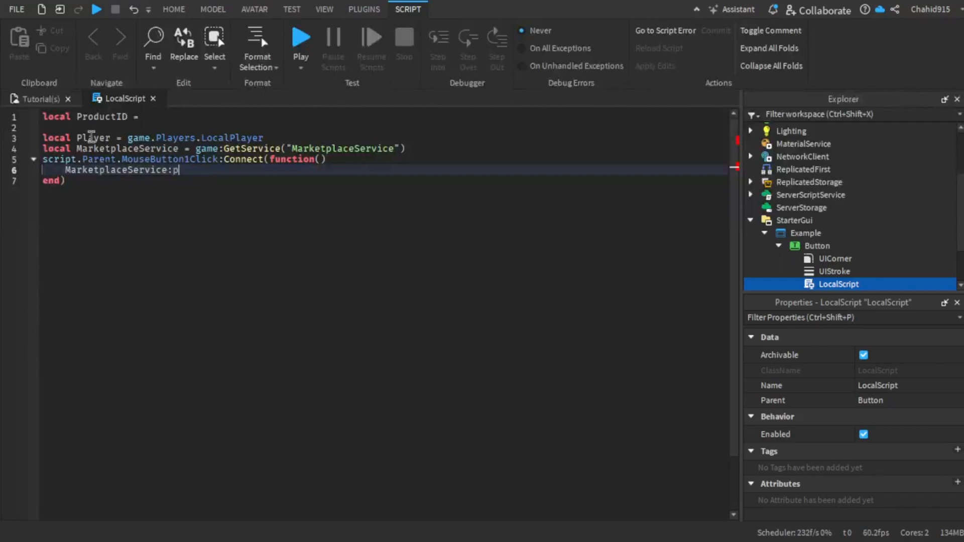
pyautogui.write('rom')
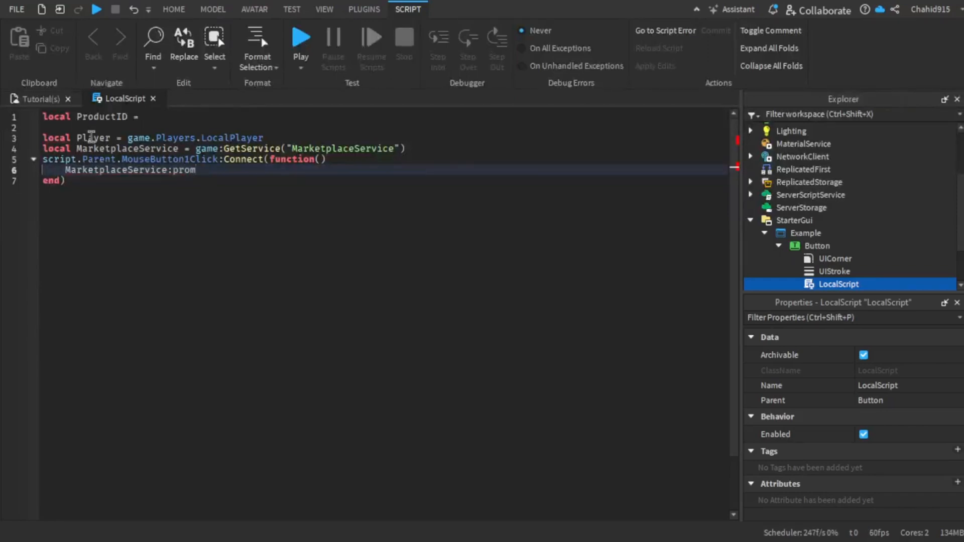
pyautogui.write('t')
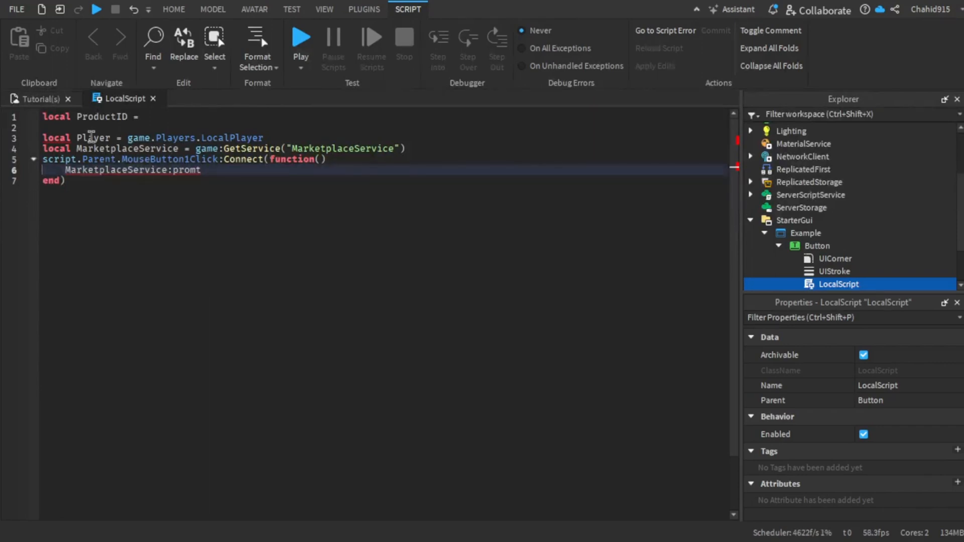
pyautogui.click(202, 170)
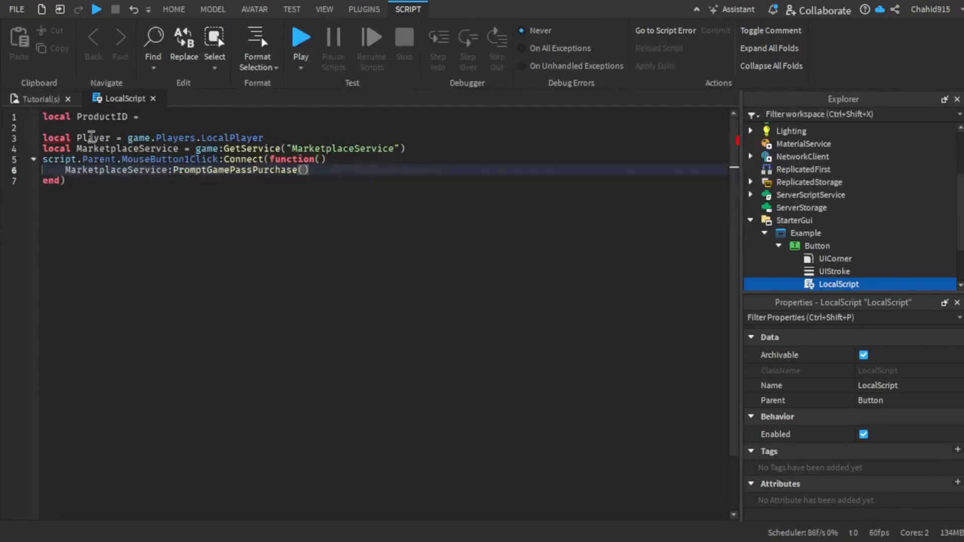
pyautogui.write('Player')
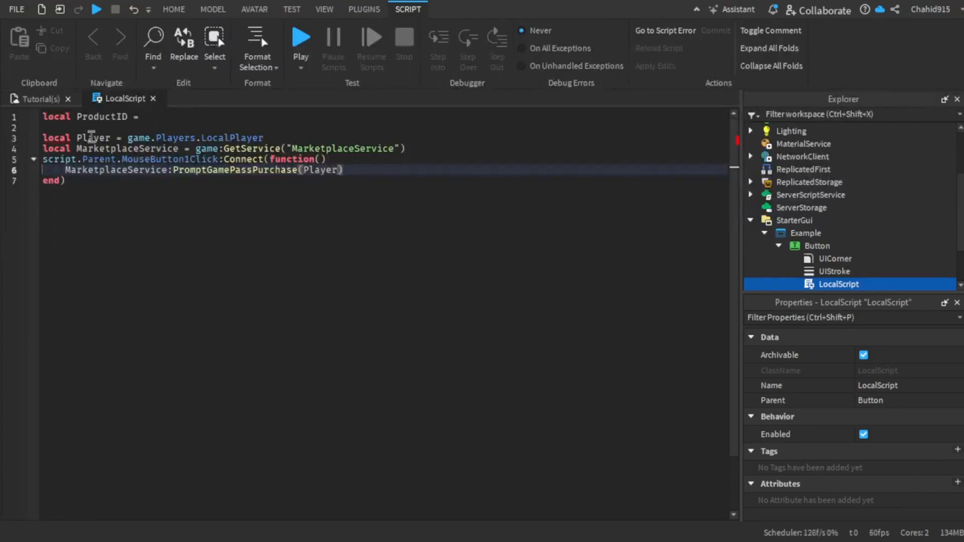
pyautogui.write(', Prod')
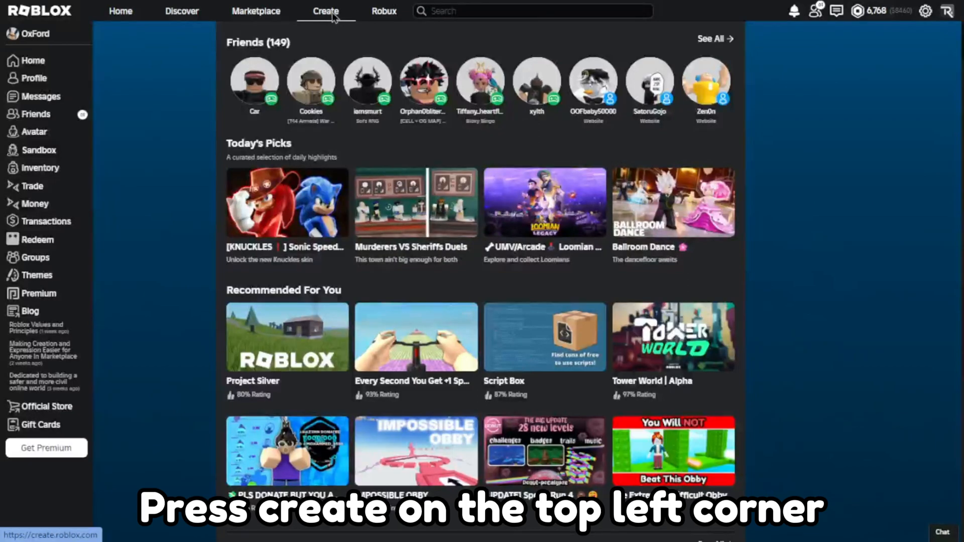
# Open Manage Experience for the Tutorial(s) experience from the Creator dashboard
pyautogui.click(326, 11)
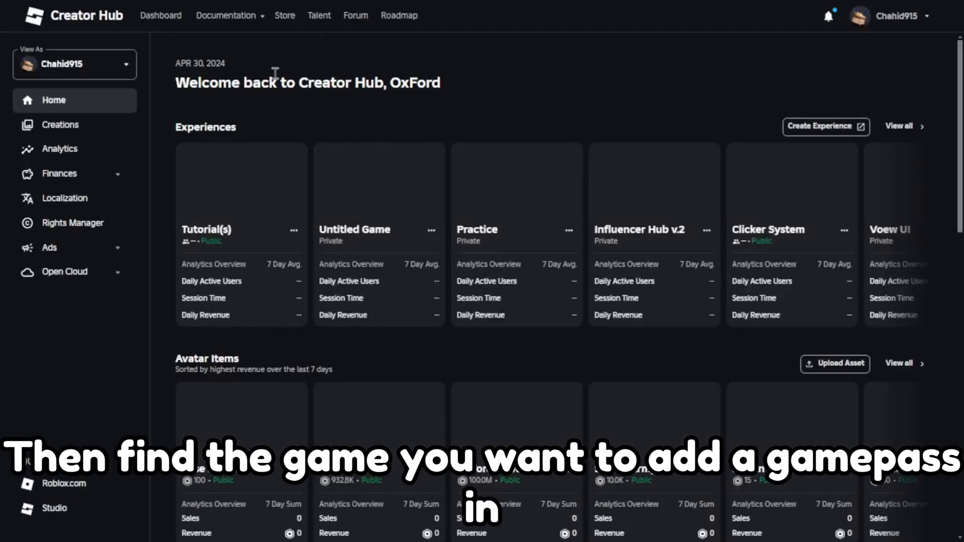
pyautogui.click(293, 230)
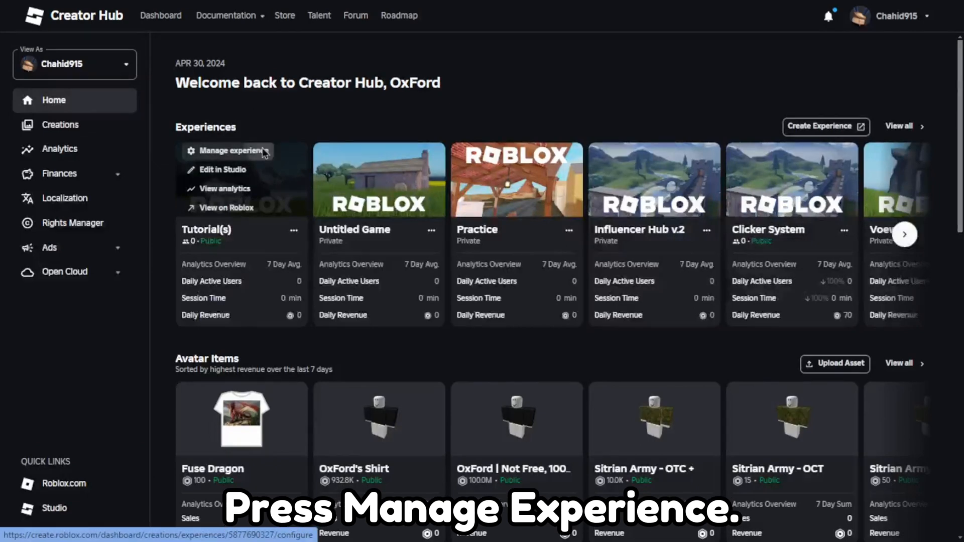
pyautogui.click(233, 151)
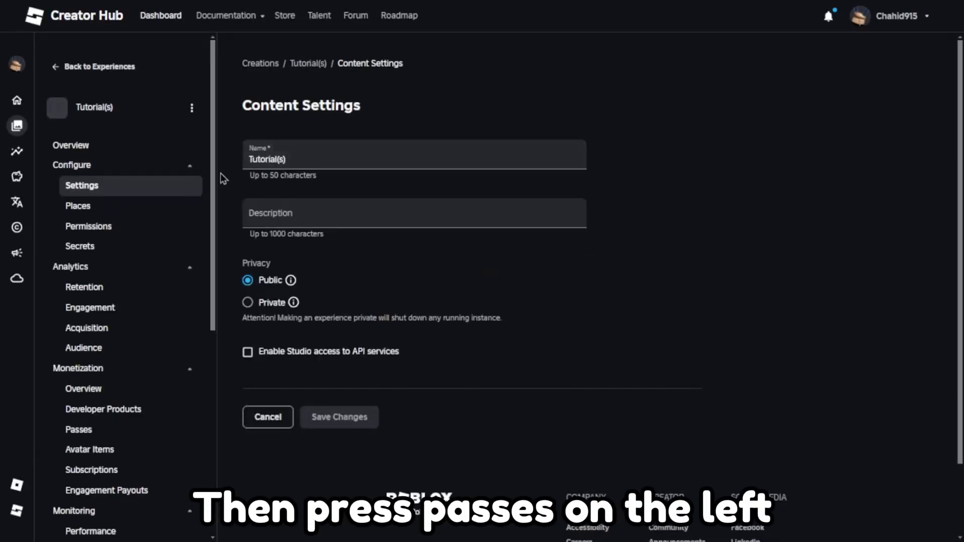
# Create a game pass named Test under Monetization > Passes
pyautogui.scroll(-3)
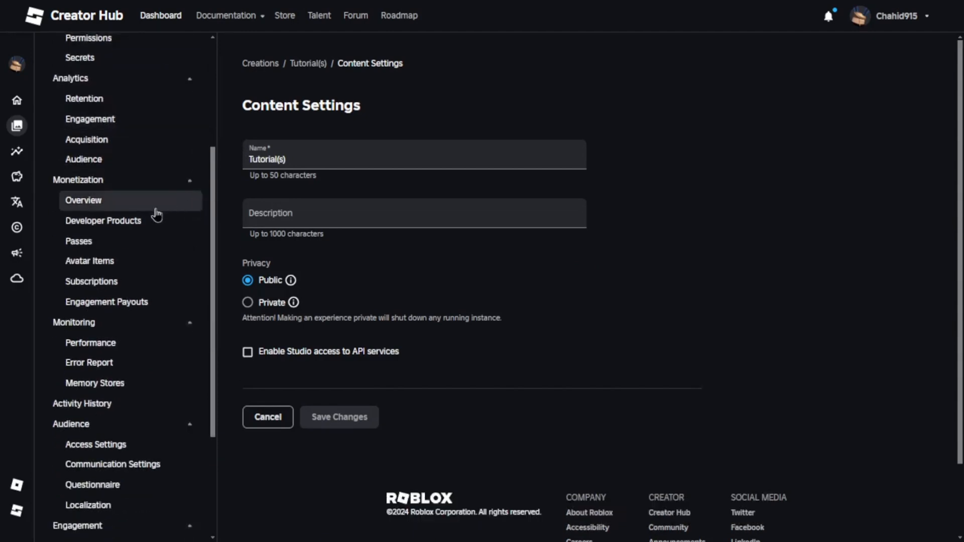
pyautogui.click(78, 241)
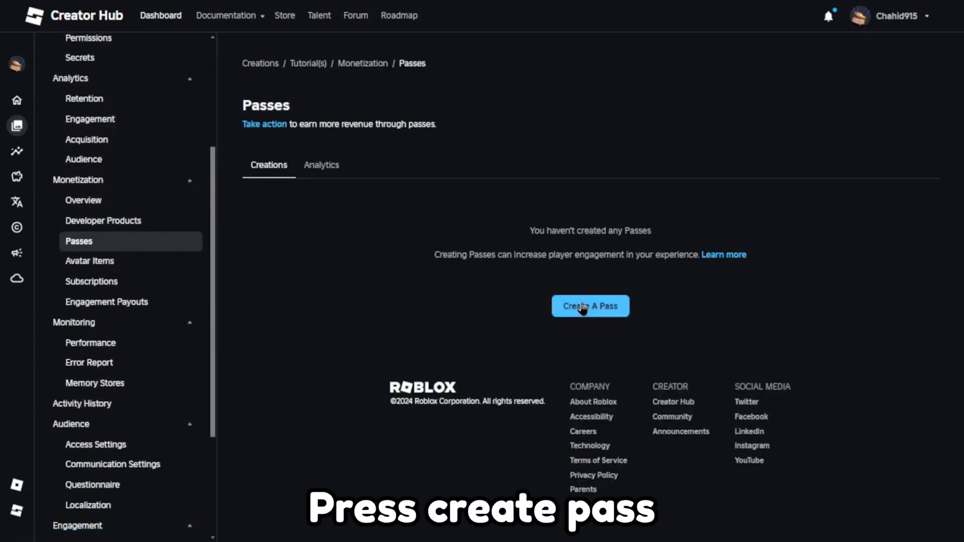
pyautogui.click(589, 305)
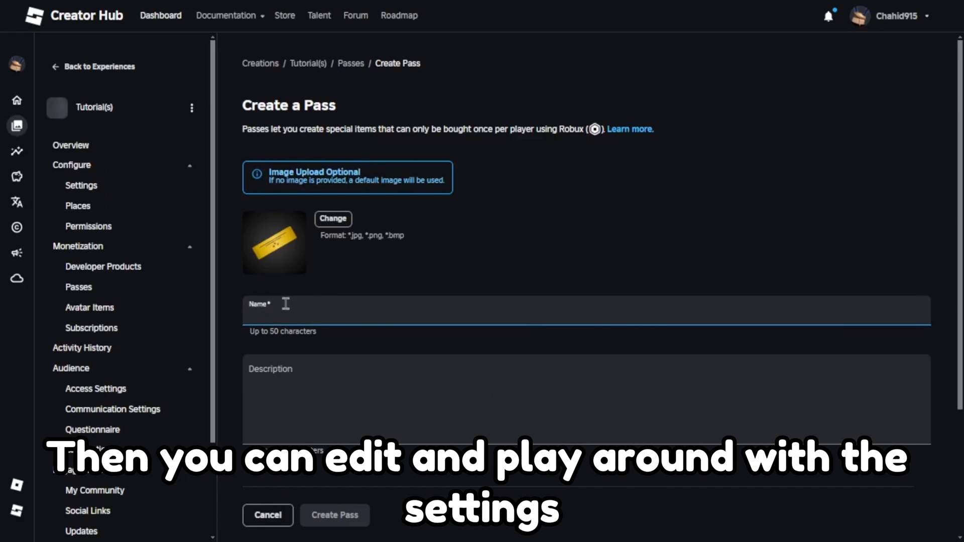
pyautogui.write('Test')
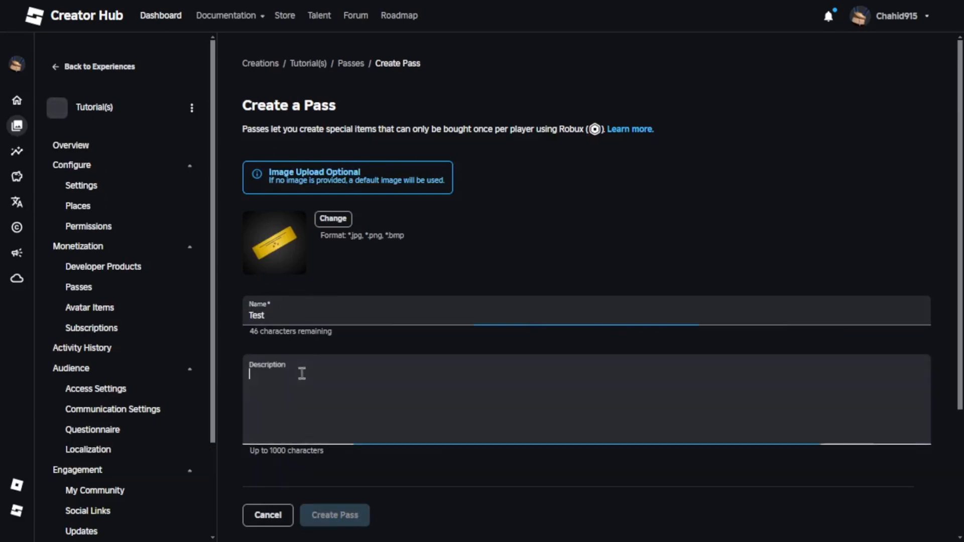
pyautogui.click(335, 516)
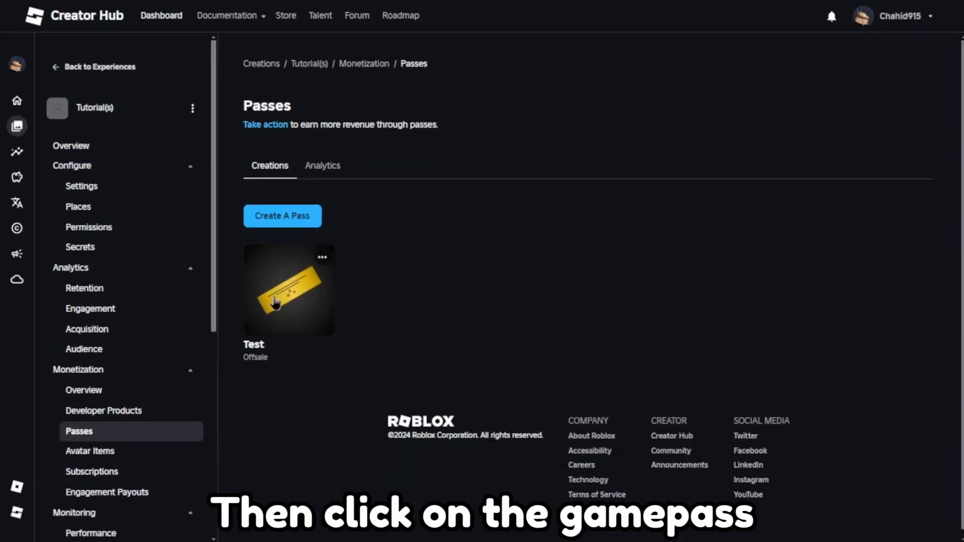
# Enable Item for Sale on the Test pass at 500 Robux and save
pyautogui.click(287, 290)
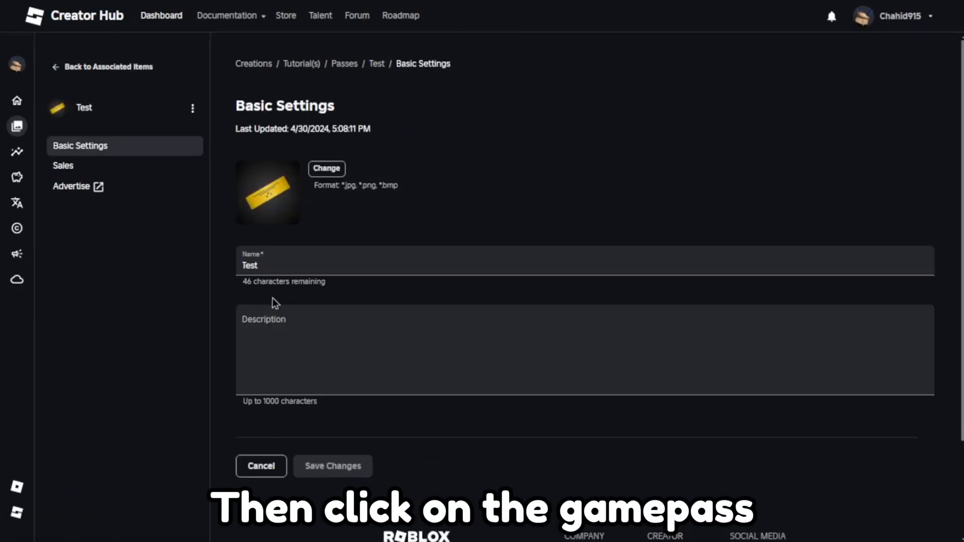
pyautogui.click(62, 165)
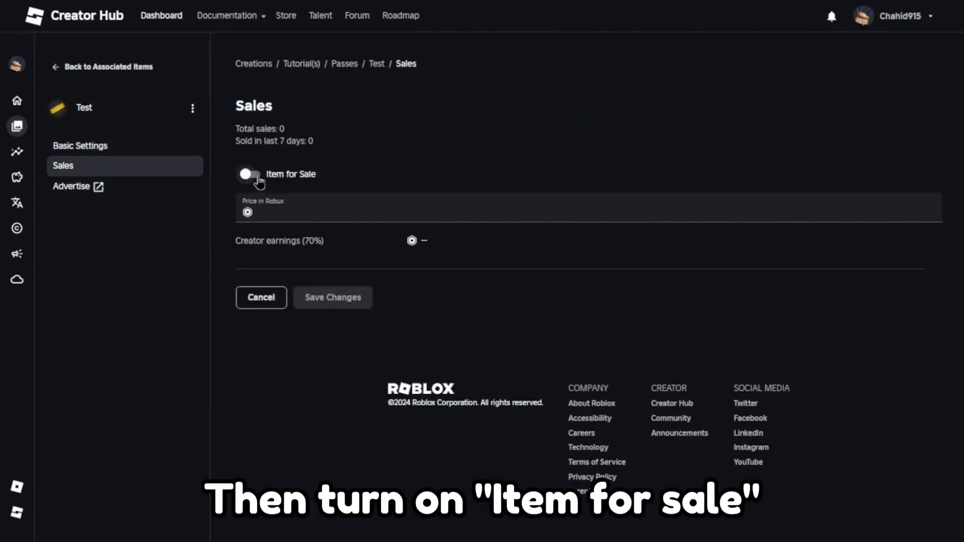
pyautogui.click(247, 174)
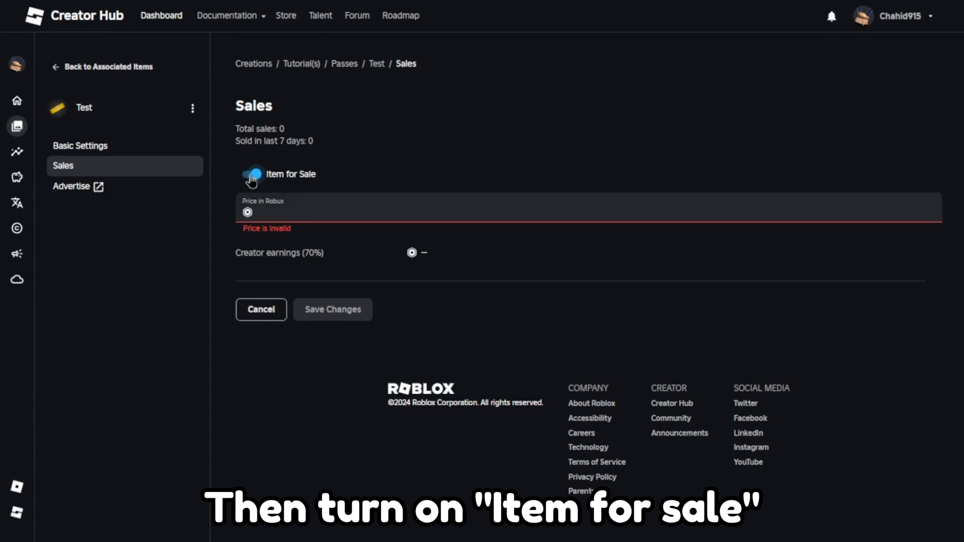
pyautogui.click(252, 175)
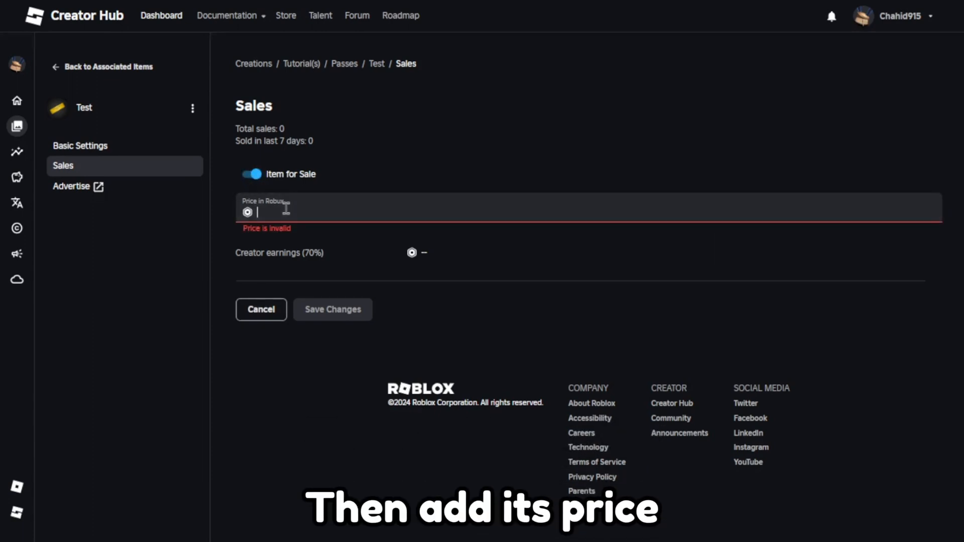
pyautogui.write('500')
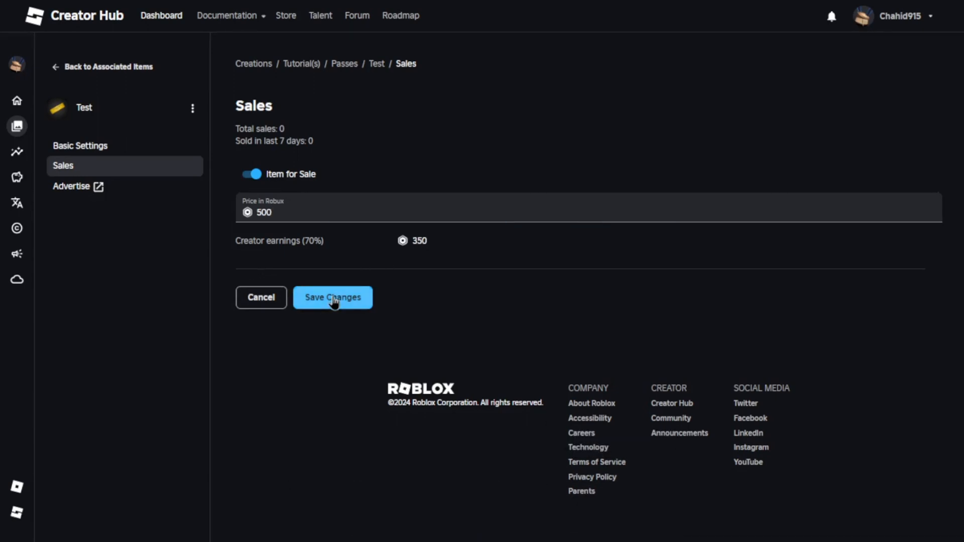
pyautogui.click(332, 297)
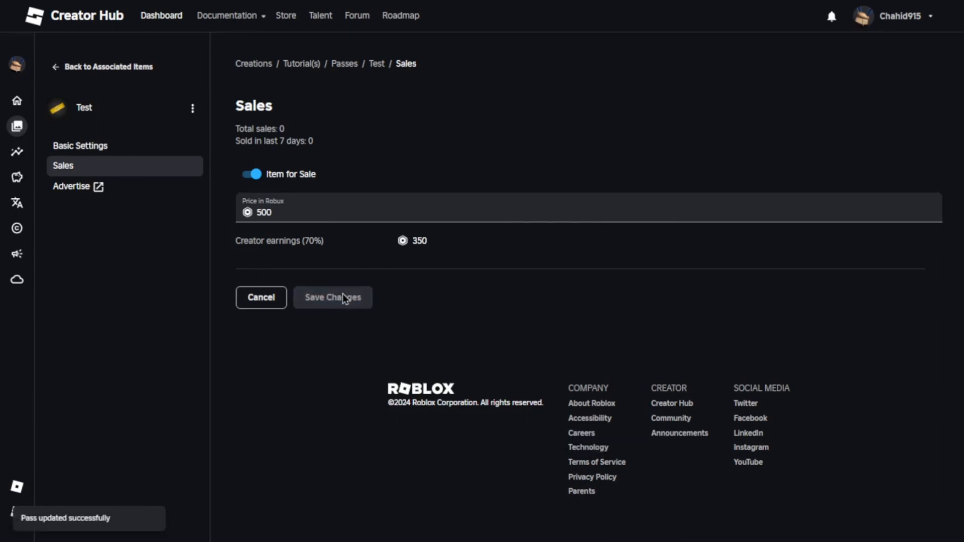
pyautogui.moveTo(341, 124)
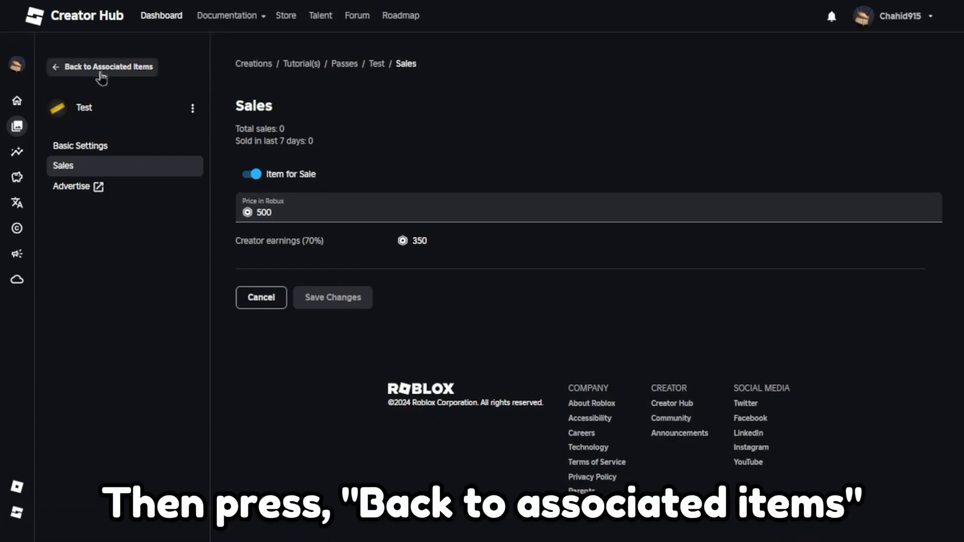
# Copy the Test pass's asset ID from the experience's pass list
pyautogui.click(102, 66)
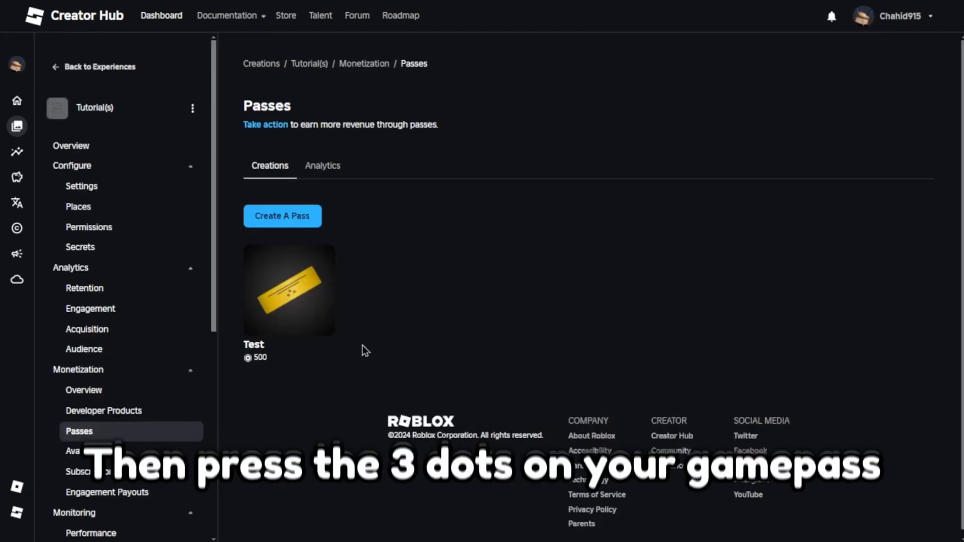
pyautogui.click(324, 257)
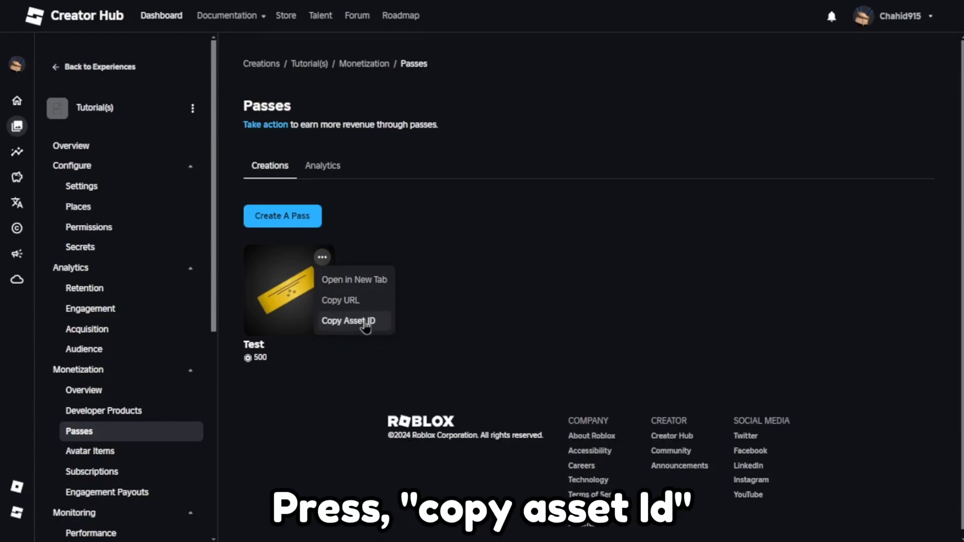
pyautogui.click(348, 321)
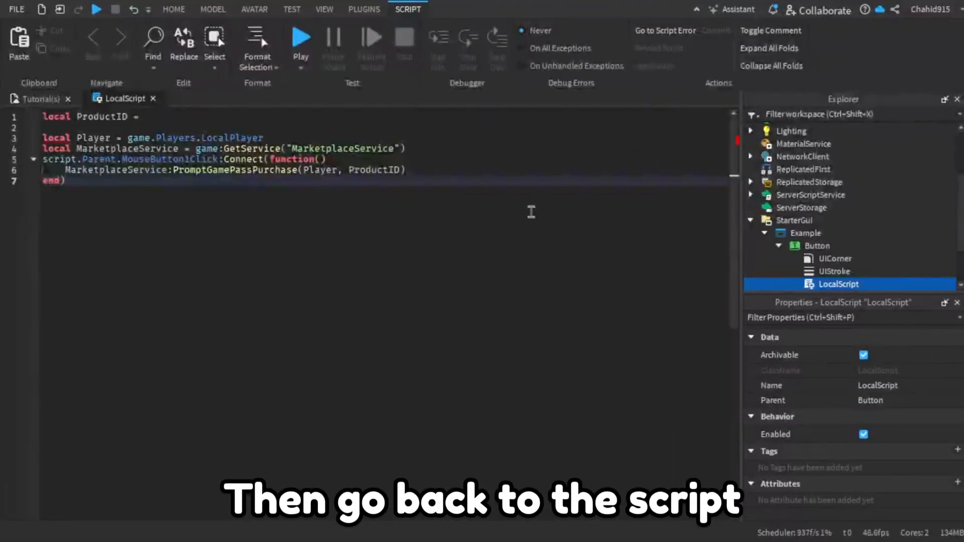
# Paste the copied pass ID after 'local ProductID =' on line 1
pyautogui.click(148, 116)
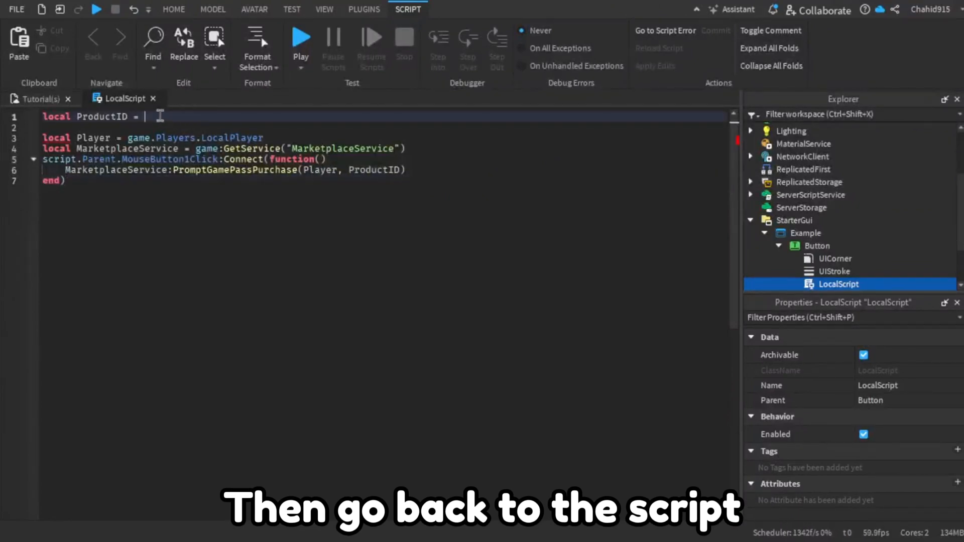
pyautogui.press('ctrl+v')
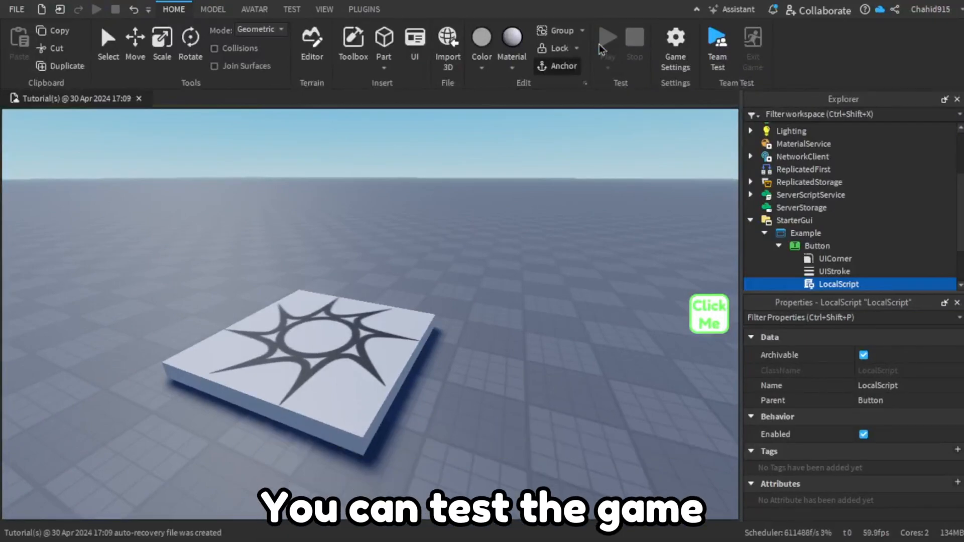
# Play-test, click the Click Me button, and dismiss the already-owned game pass error
pyautogui.click(608, 37)
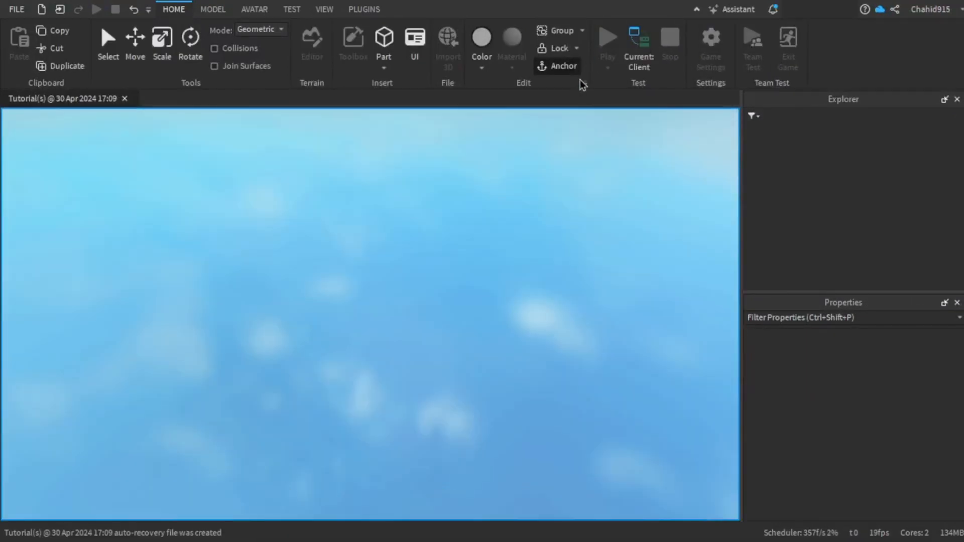
pyautogui.click(606, 39)
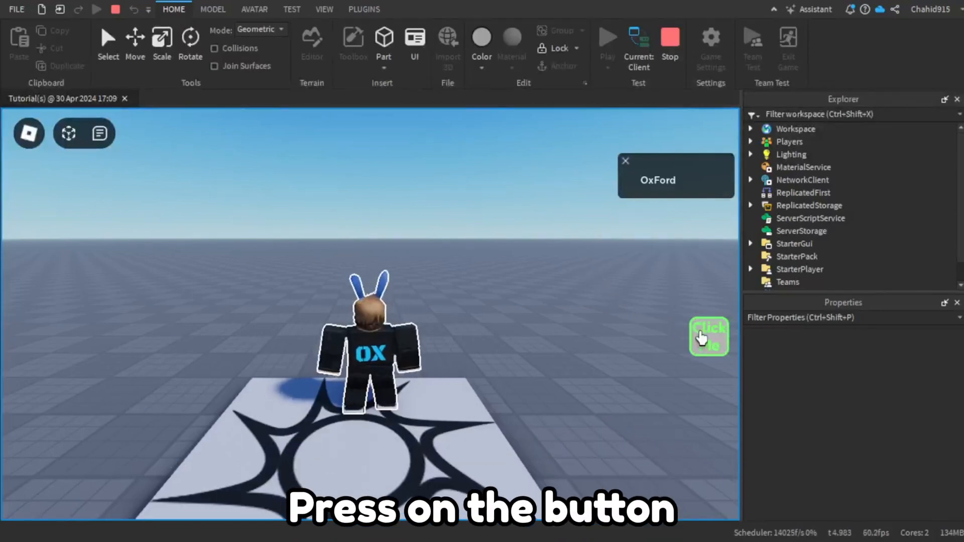
pyautogui.click(709, 336)
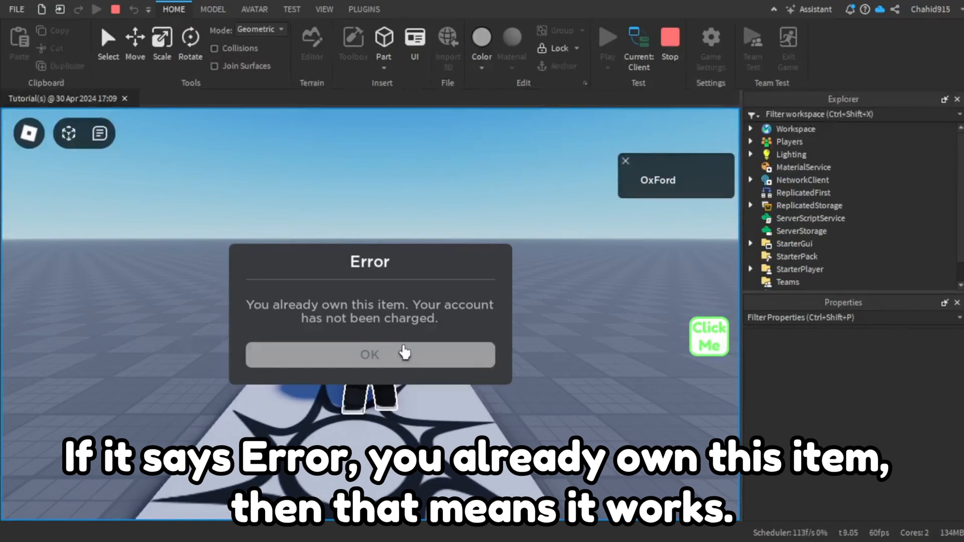
pyautogui.click(369, 354)
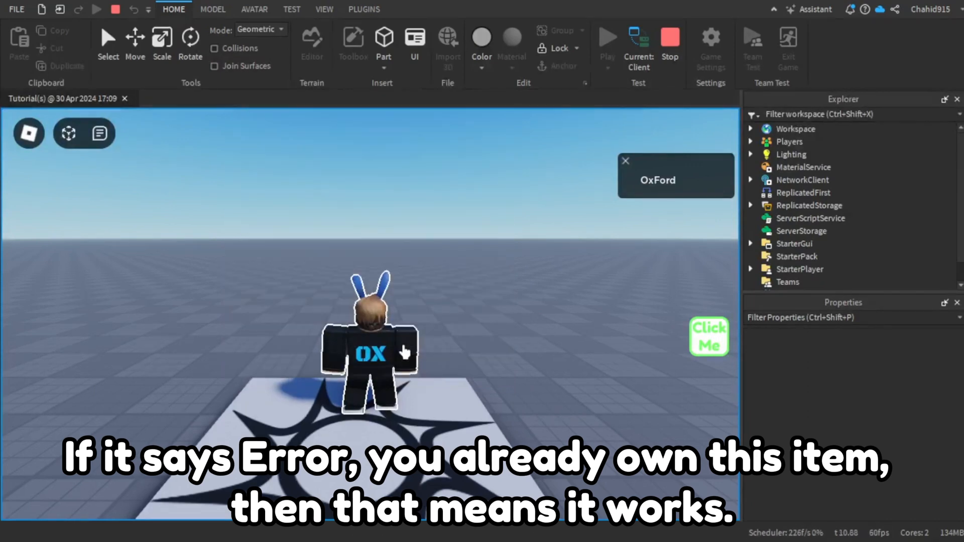